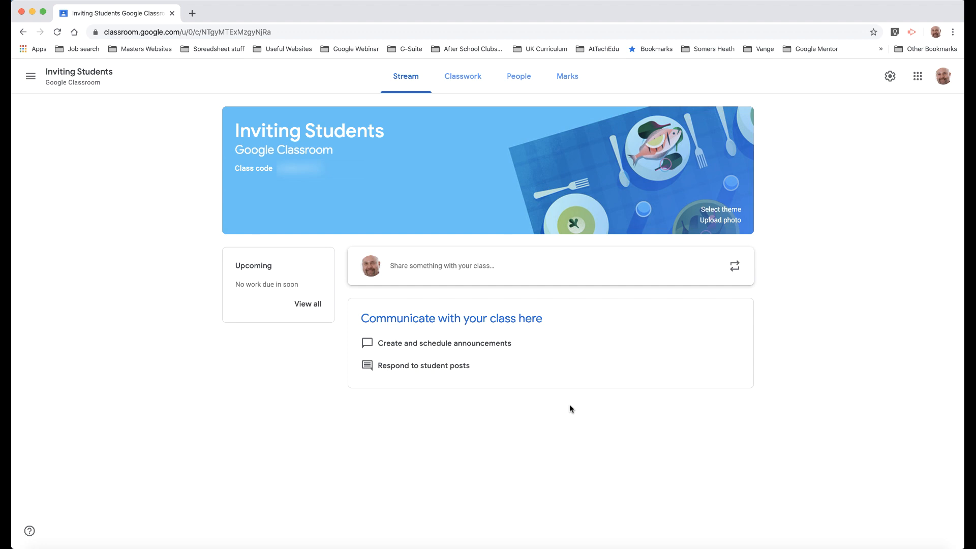
mouse_move(563, 410)
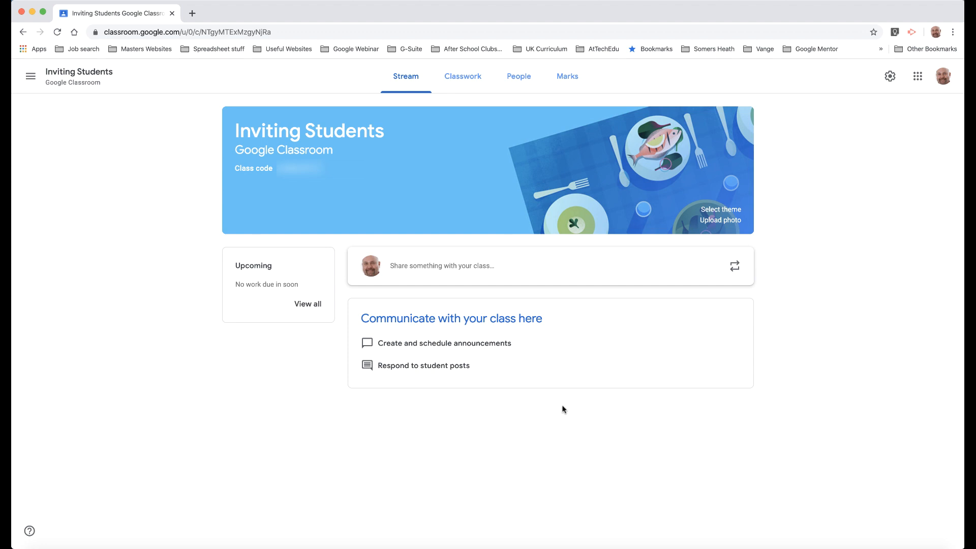